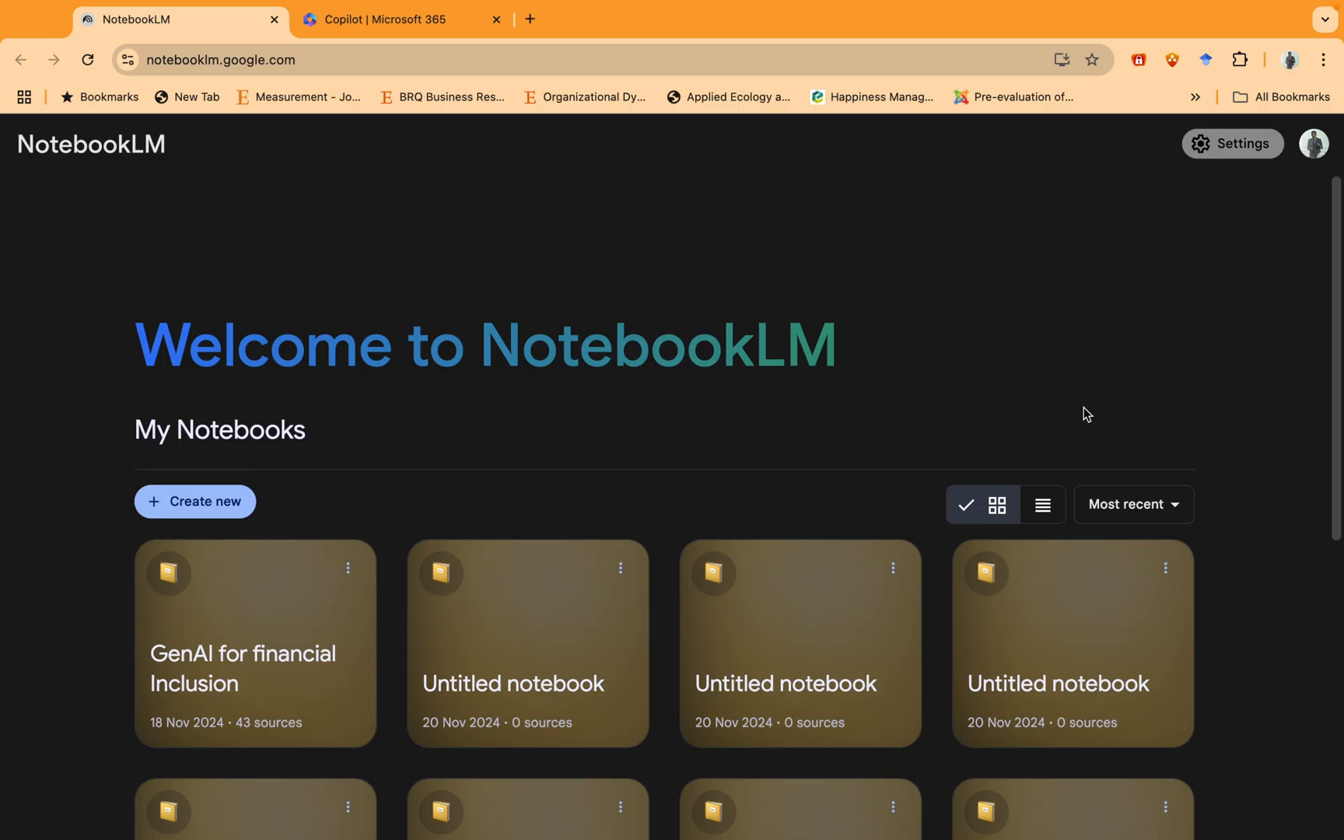
mouse_move(785, 330)
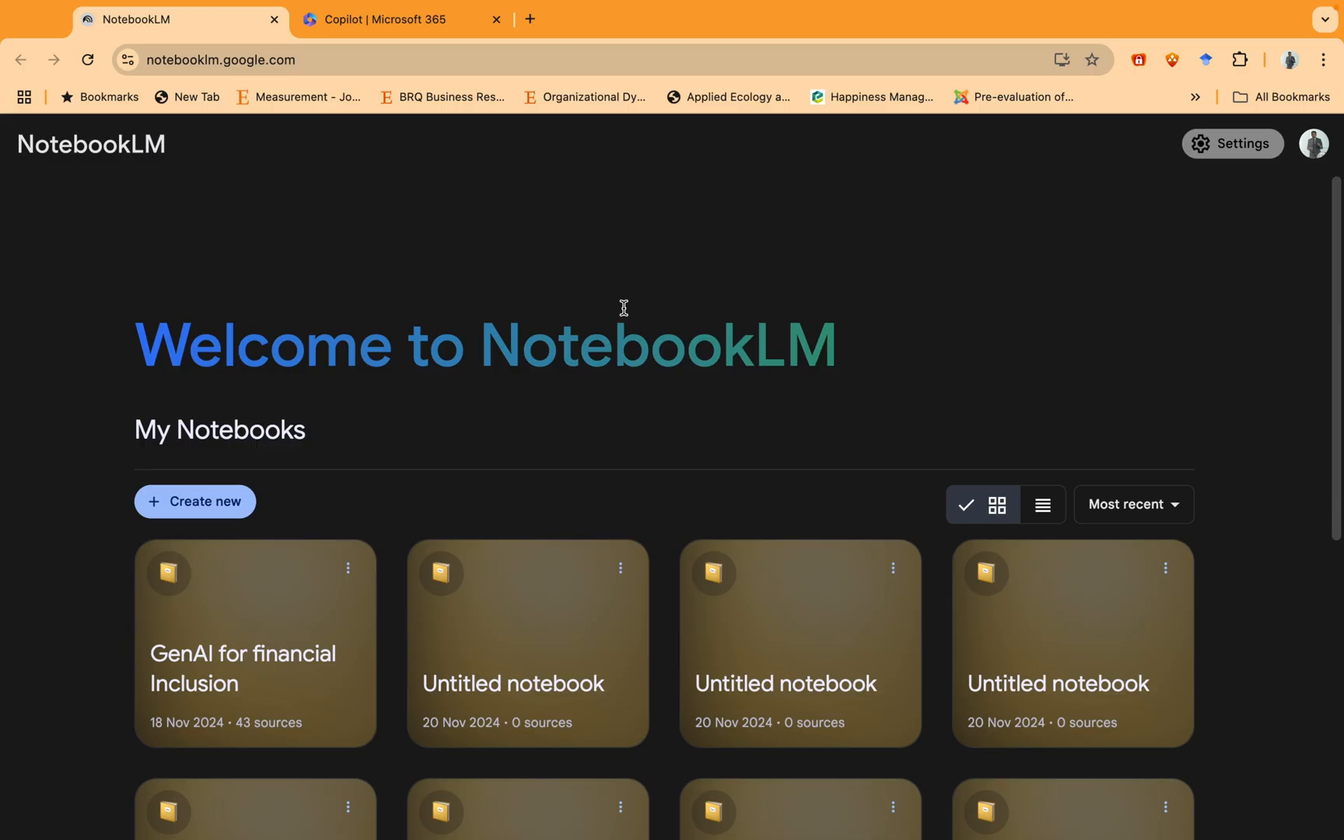
mouse_move(307, 325)
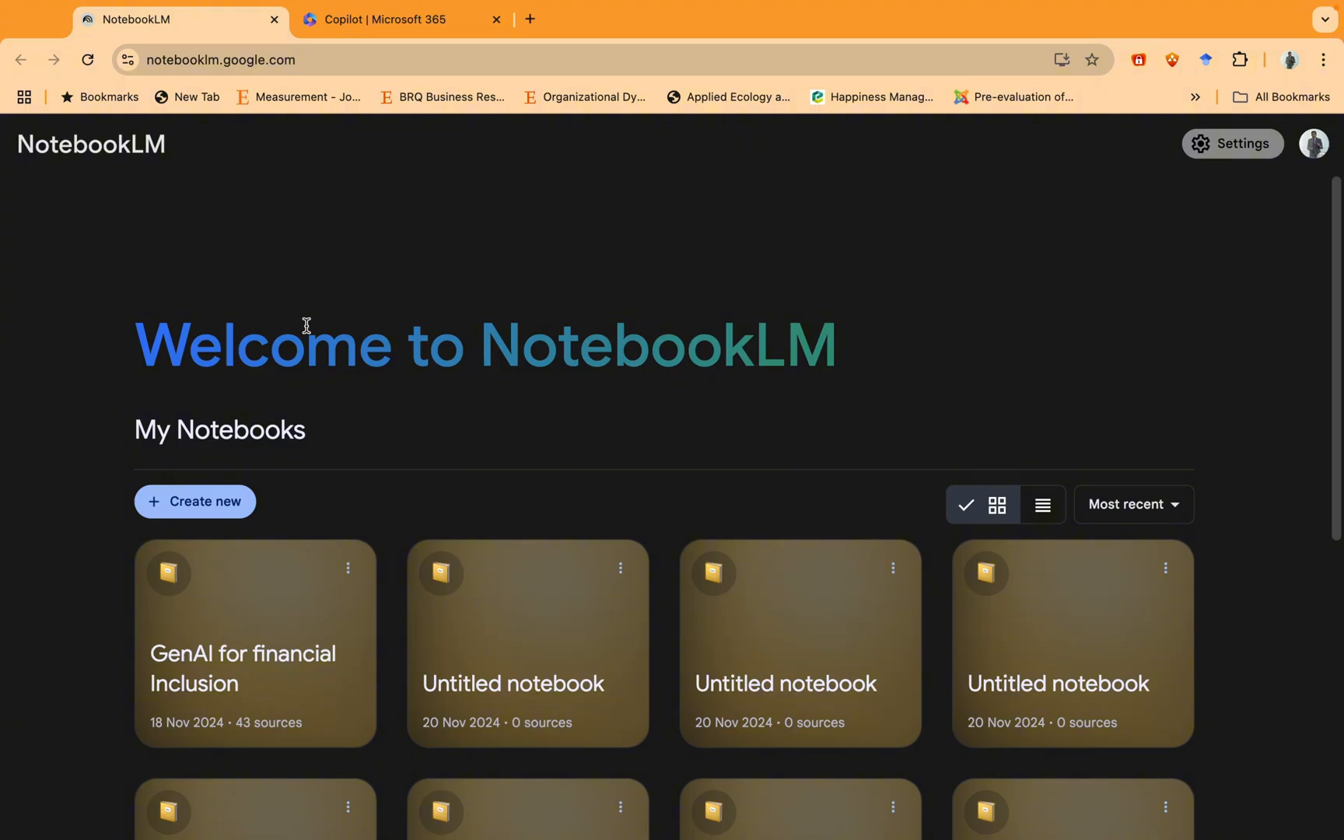
mouse_move(260, 310)
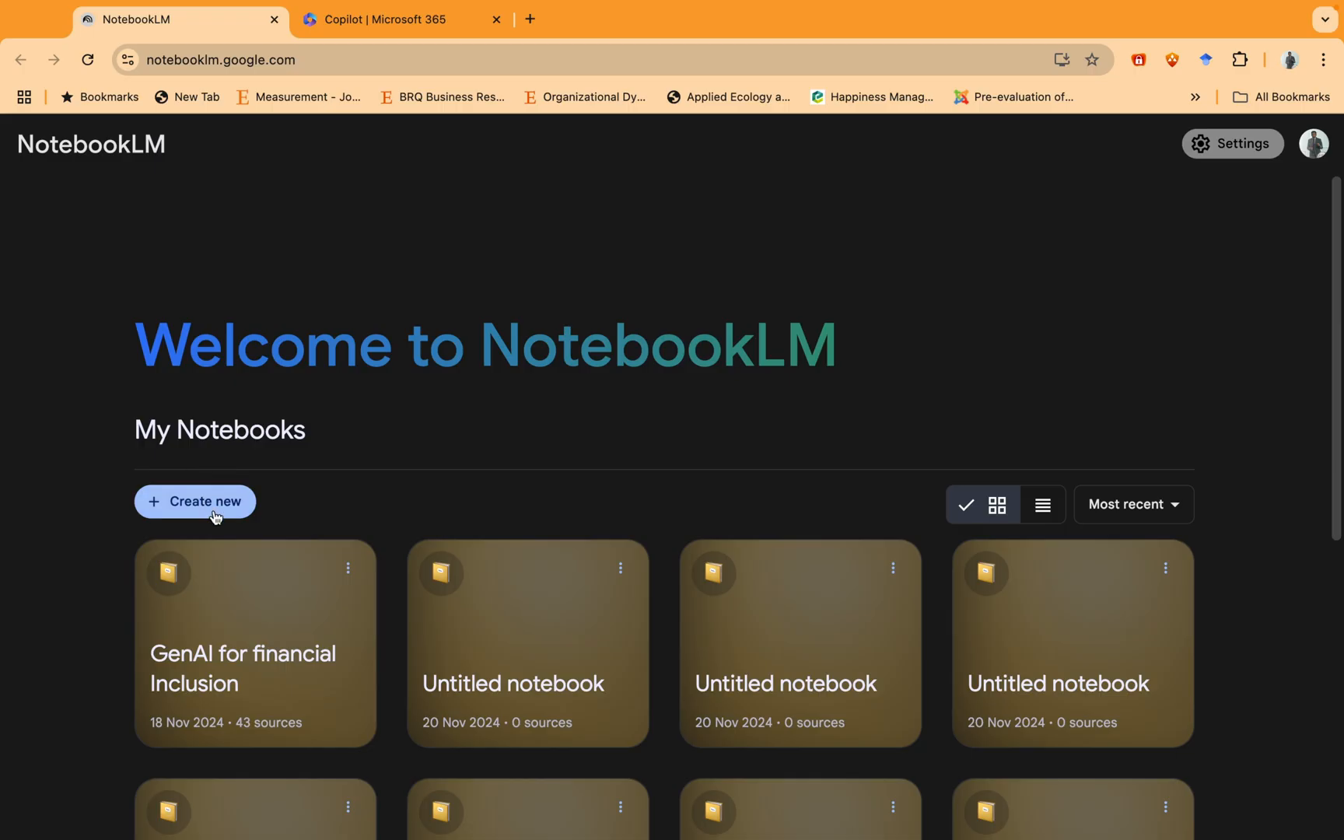
Step: Create a new notebook and upload every PDF in the Papers download folder as sources
click(195, 501)
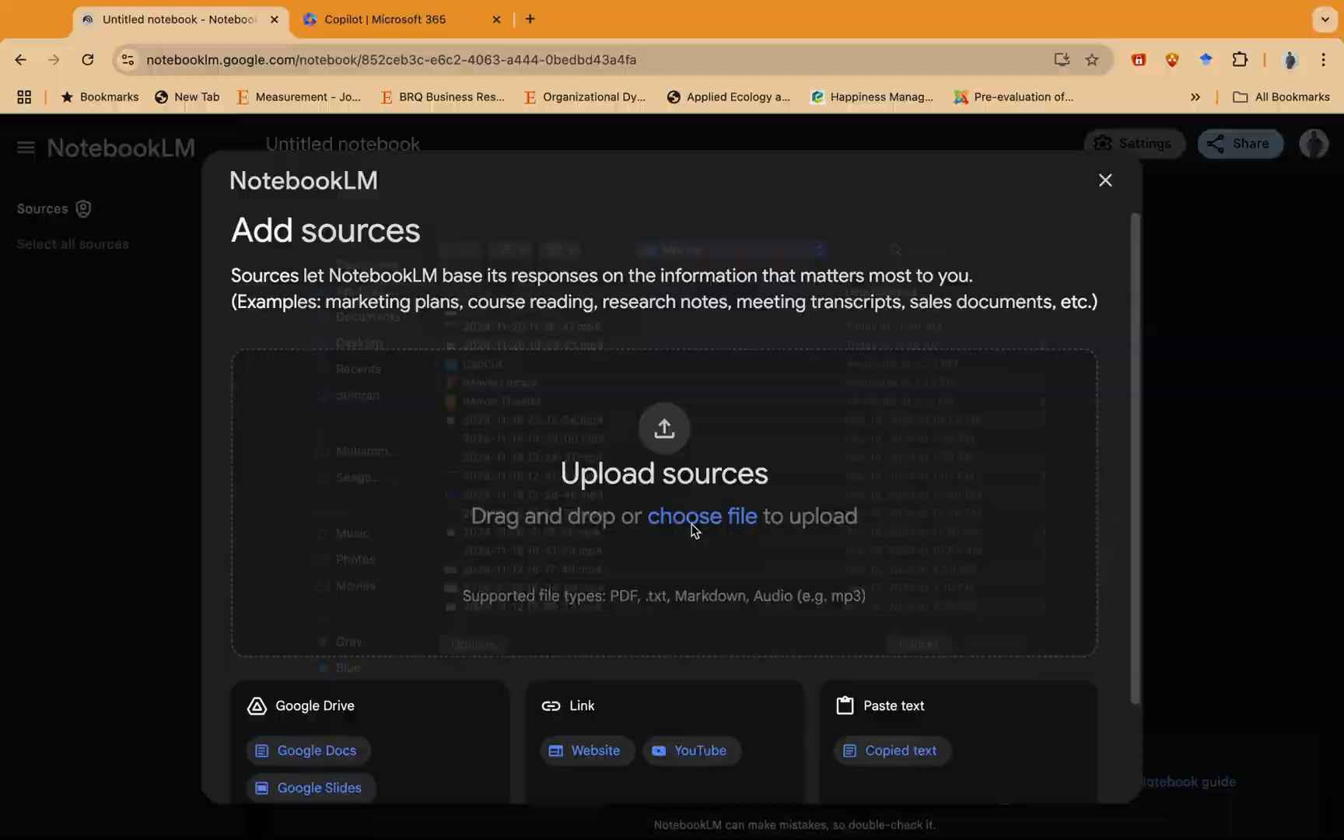
click(701, 515)
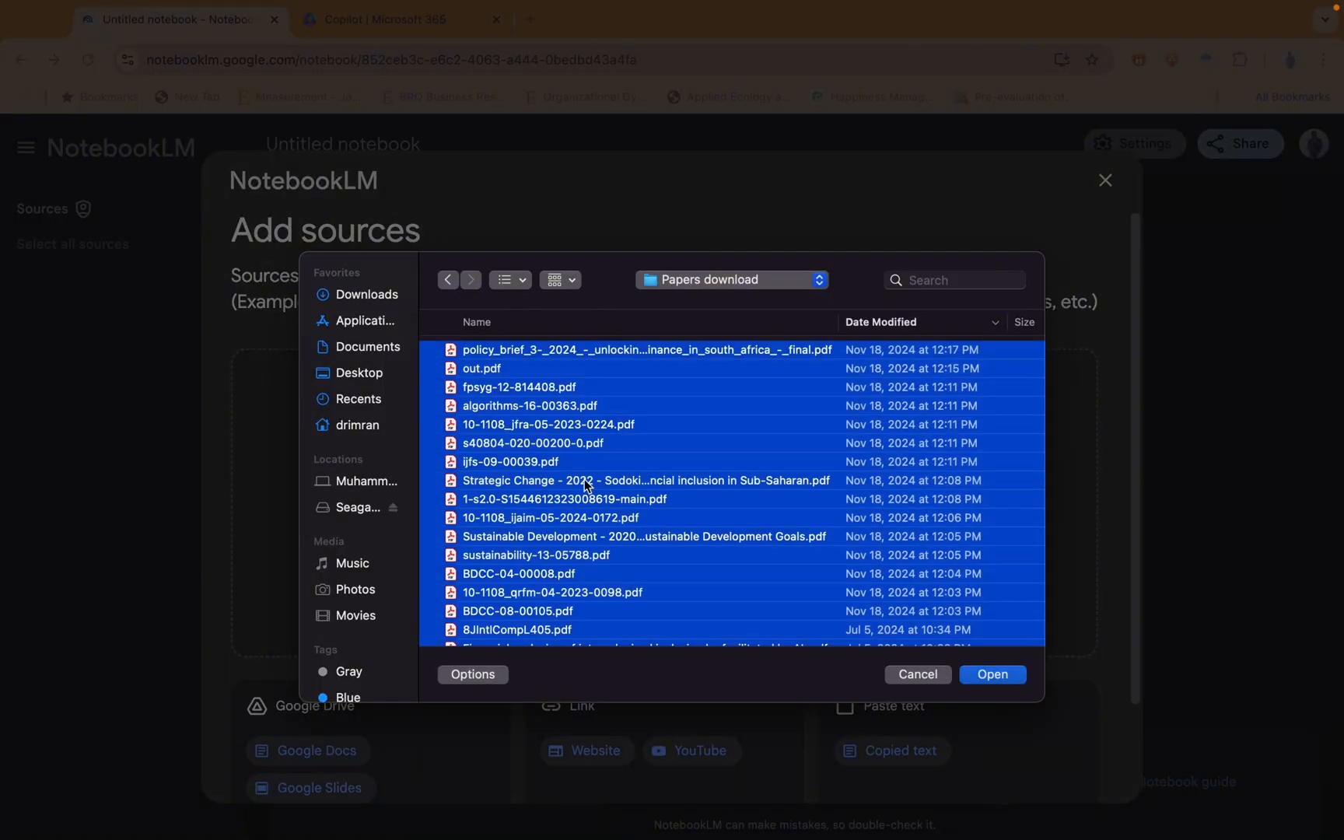
scroll(down, 3)
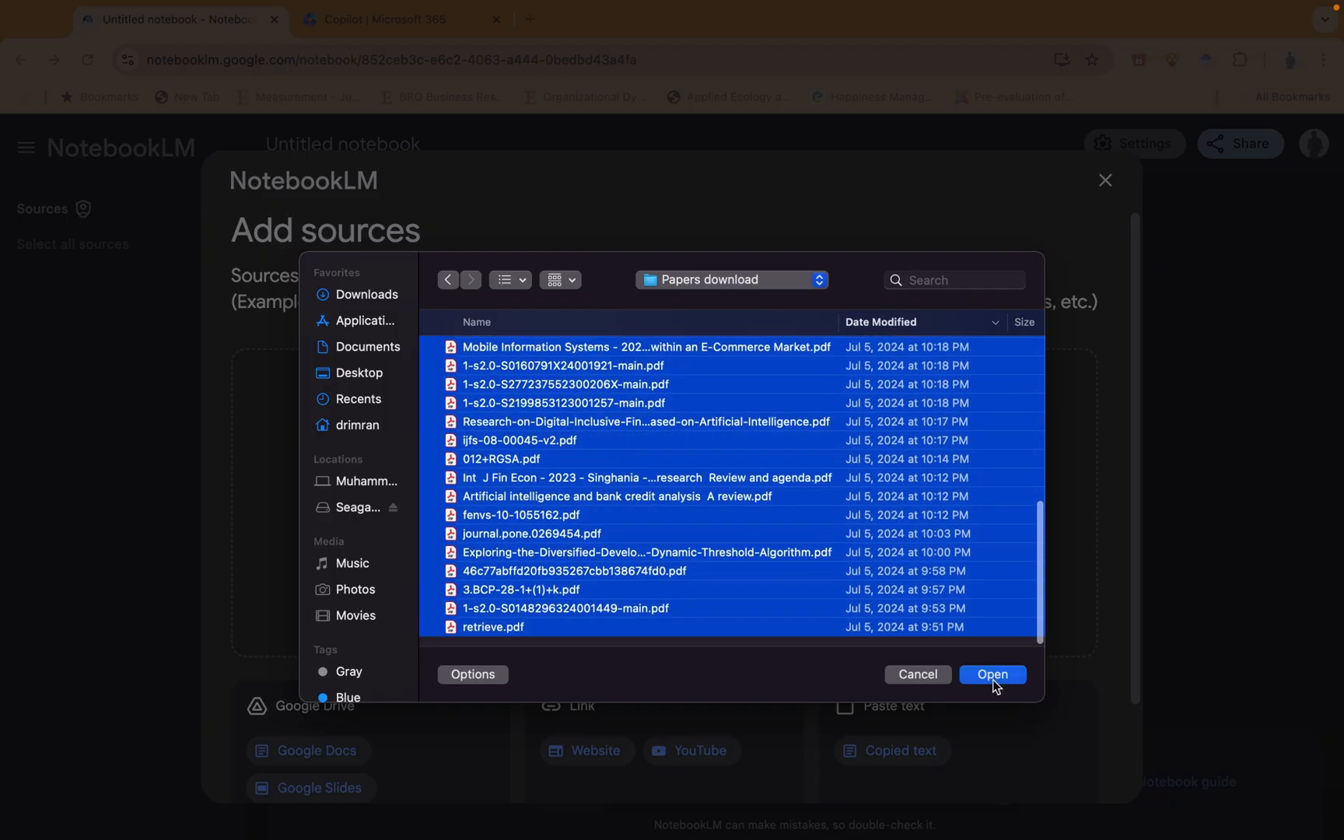
click(993, 674)
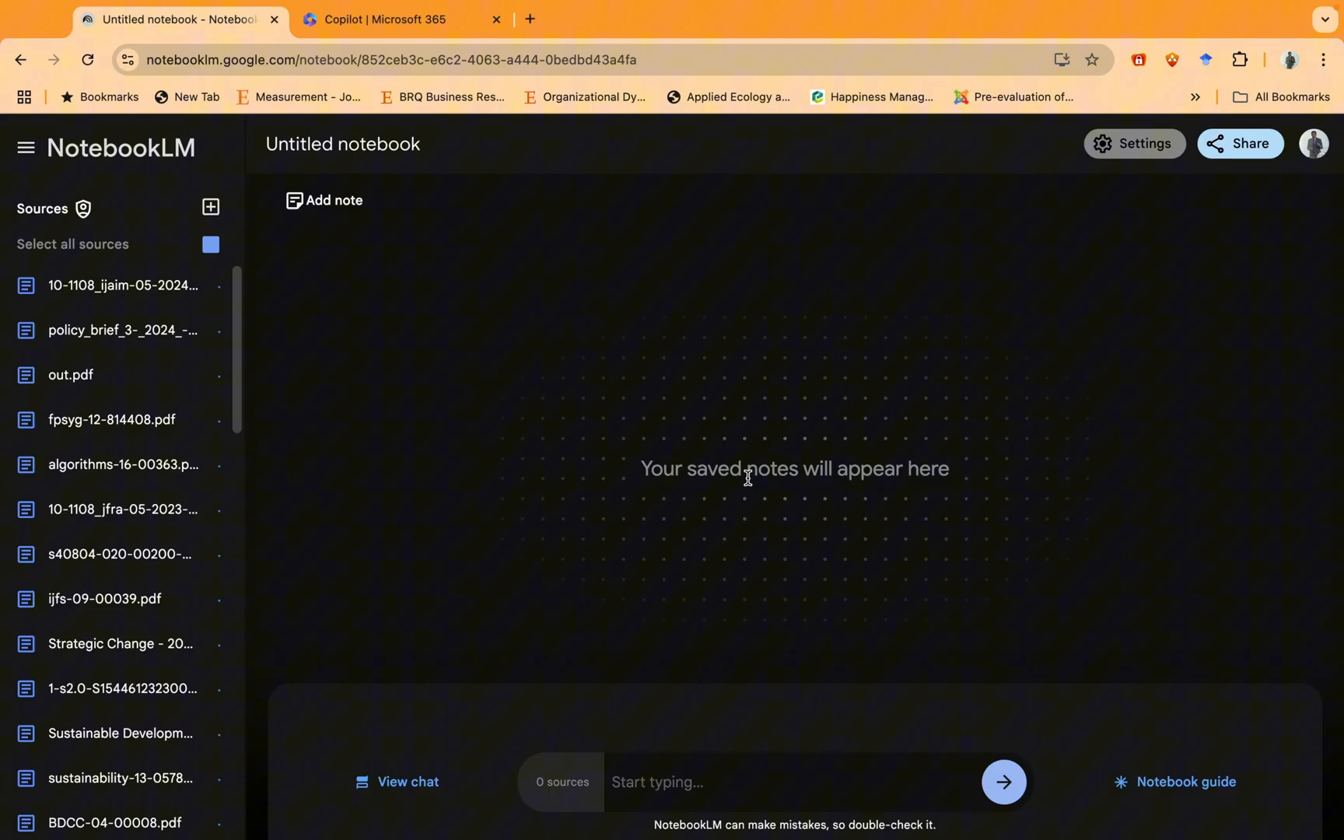
Step: Send the chat prompt 'Create a reference list in APA format of all uploaded documents'
click(210, 245)
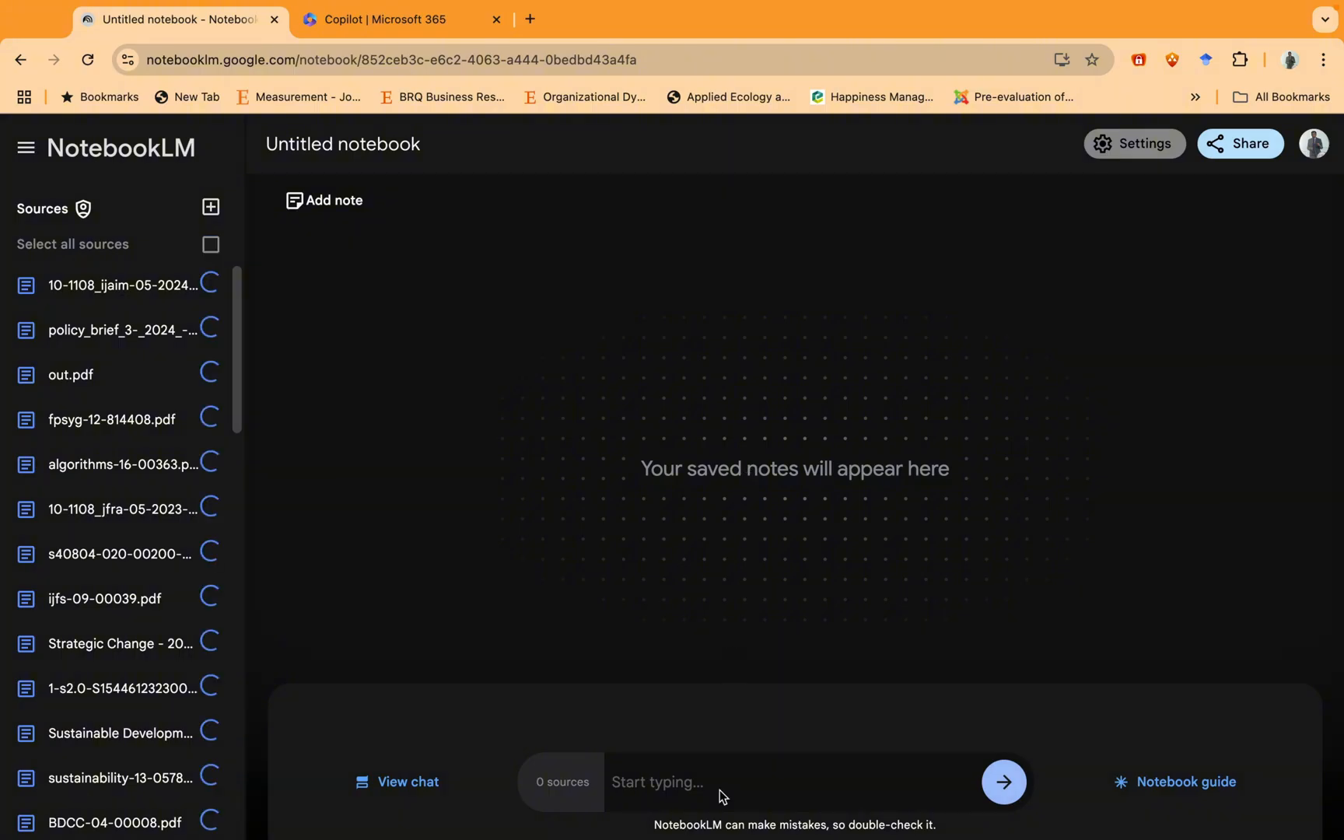
click(212, 244)
text(Create a reference list in APA format of all uploaded documents)
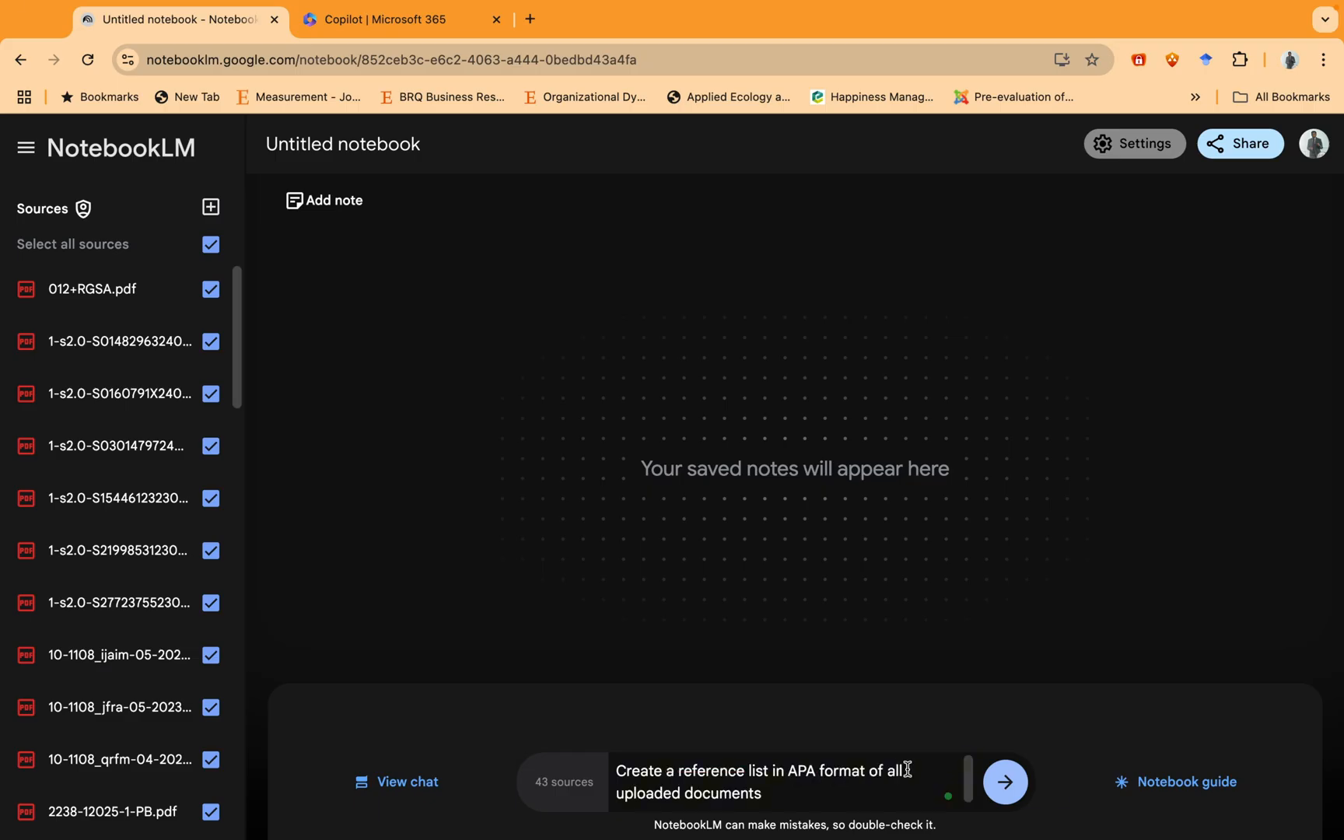
click(1005, 781)
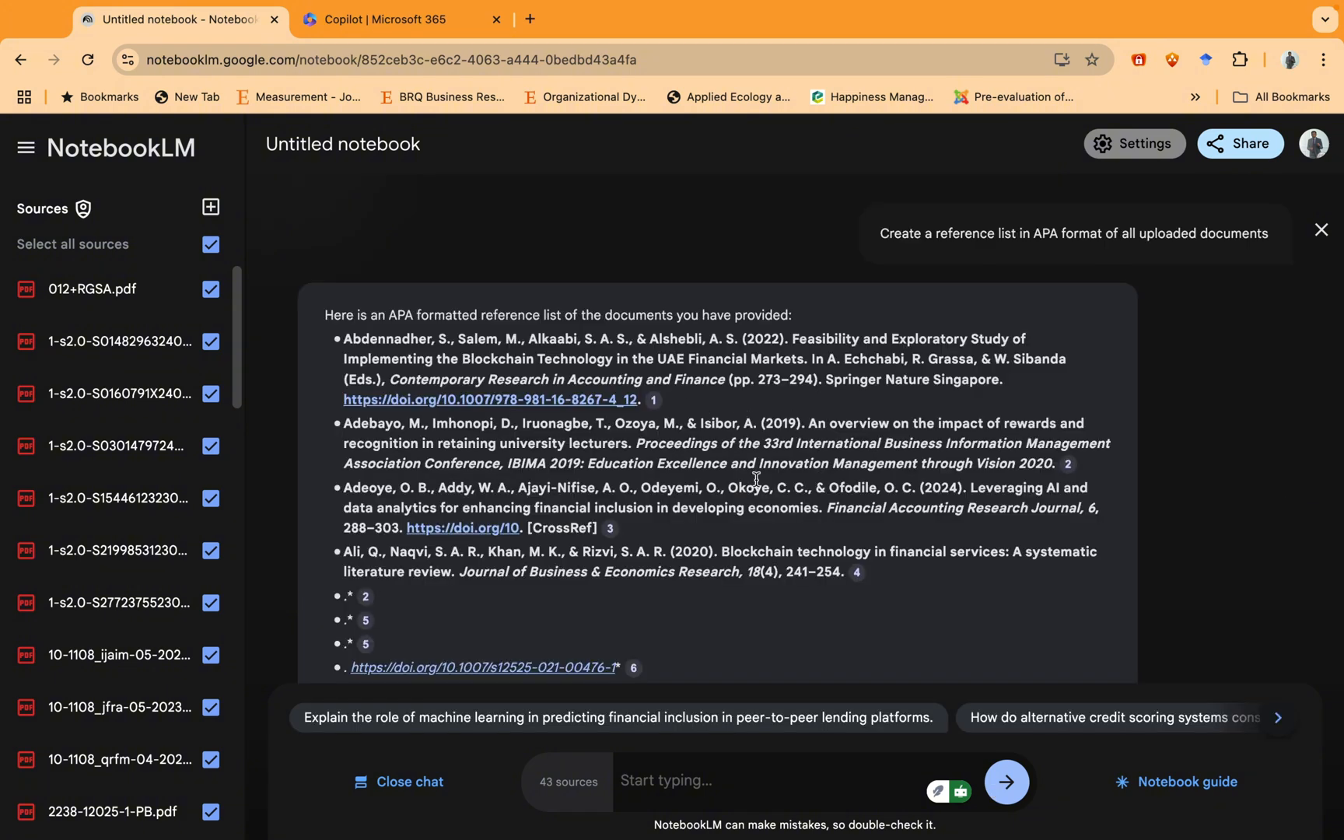
Step: Review the generated APA reference list, then switch to the Copilot | Microsoft 365 tab
scroll(down, 3)
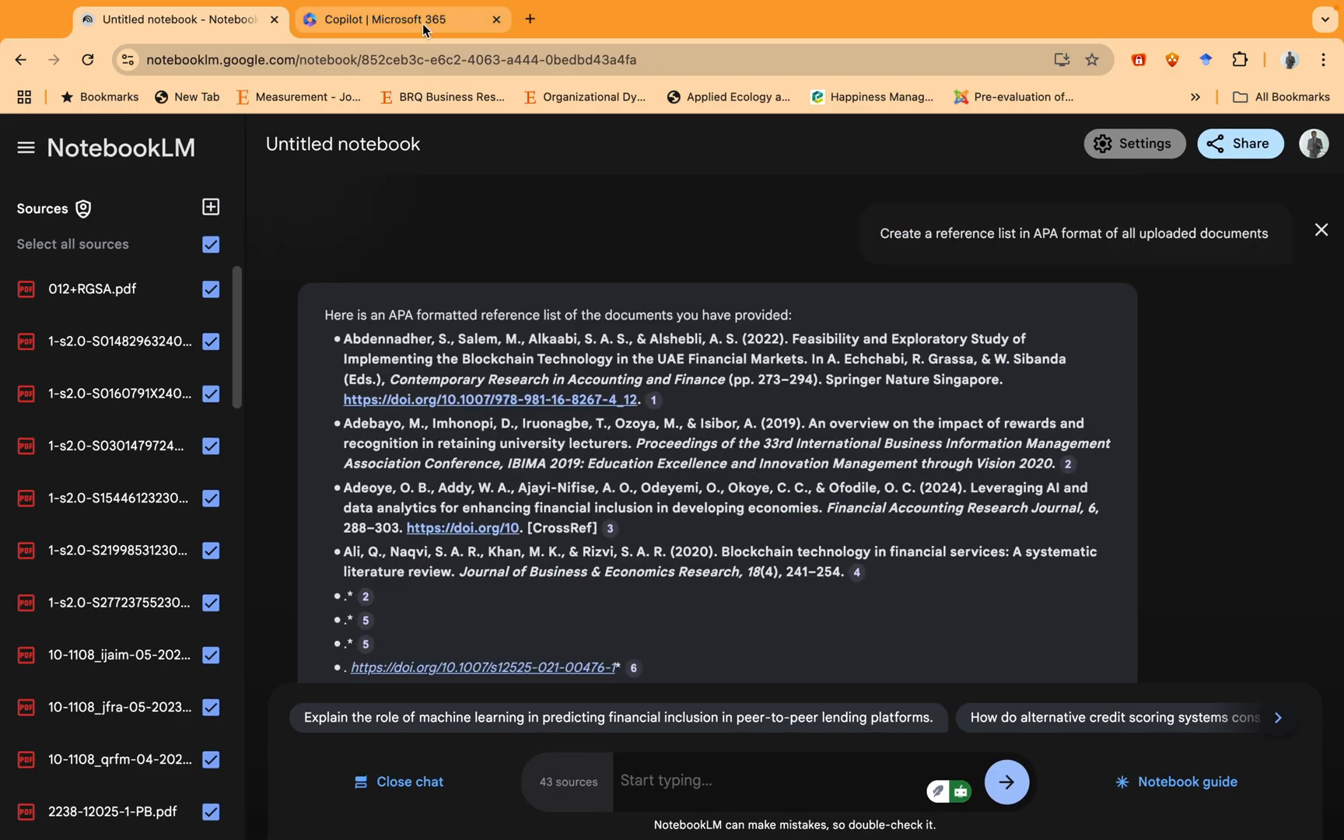
click(397, 19)
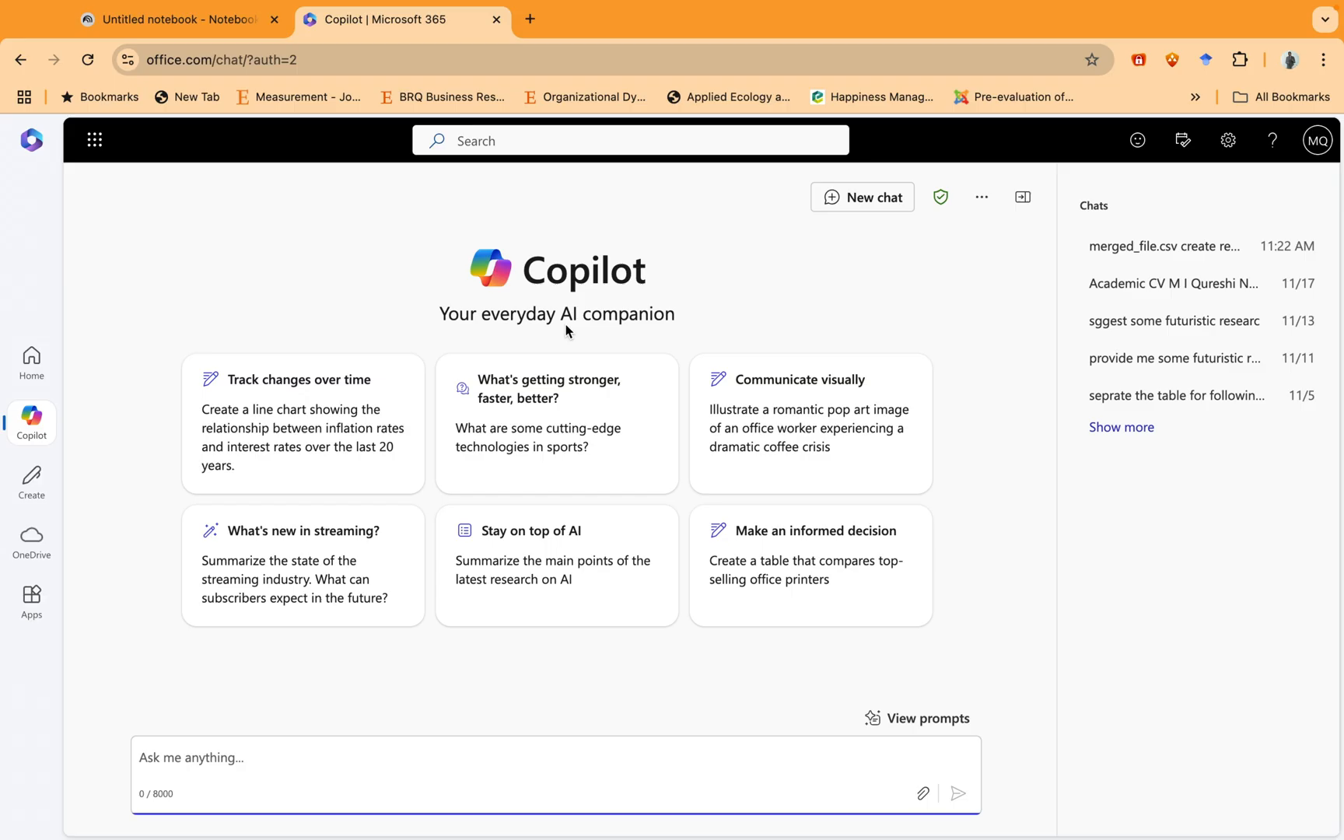
mouse_move(499, 227)
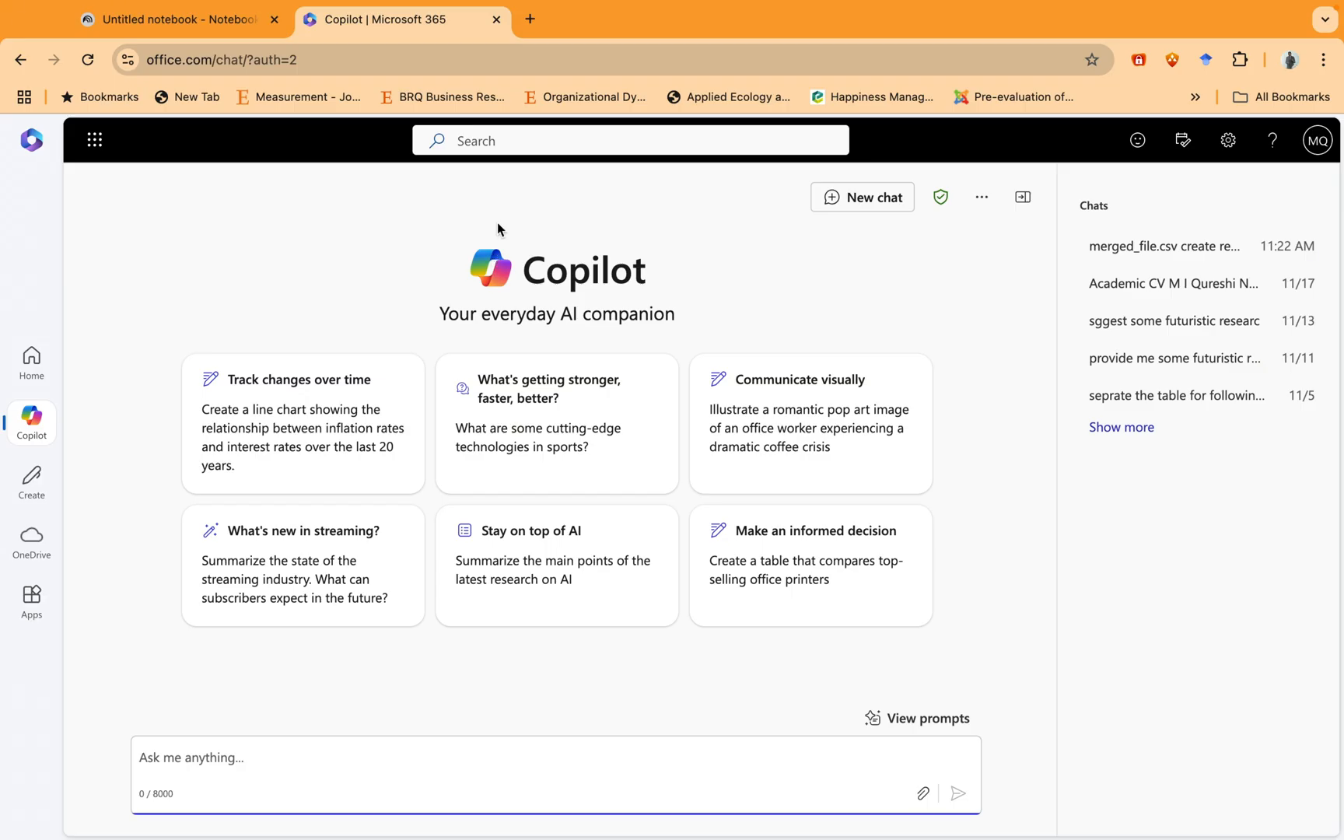
mouse_move(853, 782)
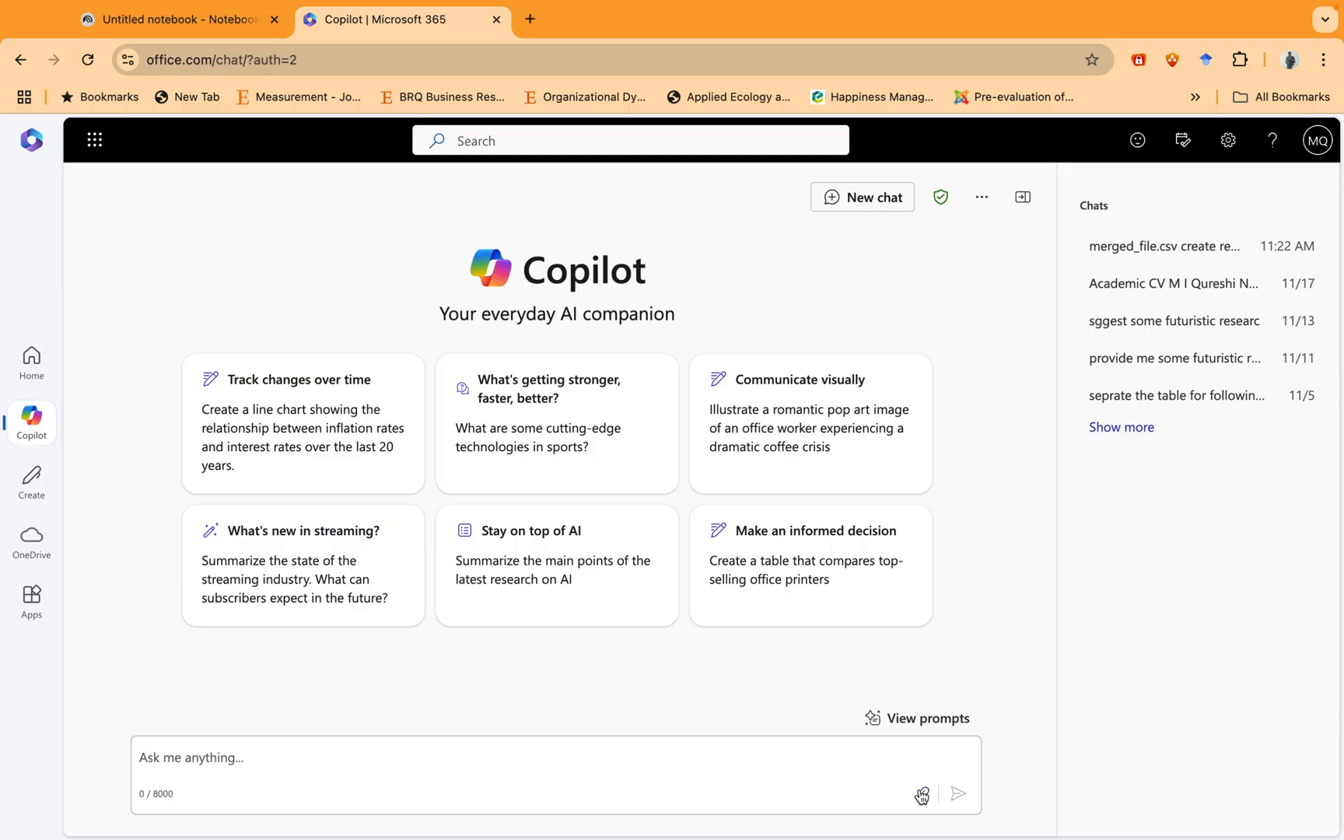
Step: Attach scopus.csv from the SLR on financial inclusion folder to the Copilot chat
click(923, 794)
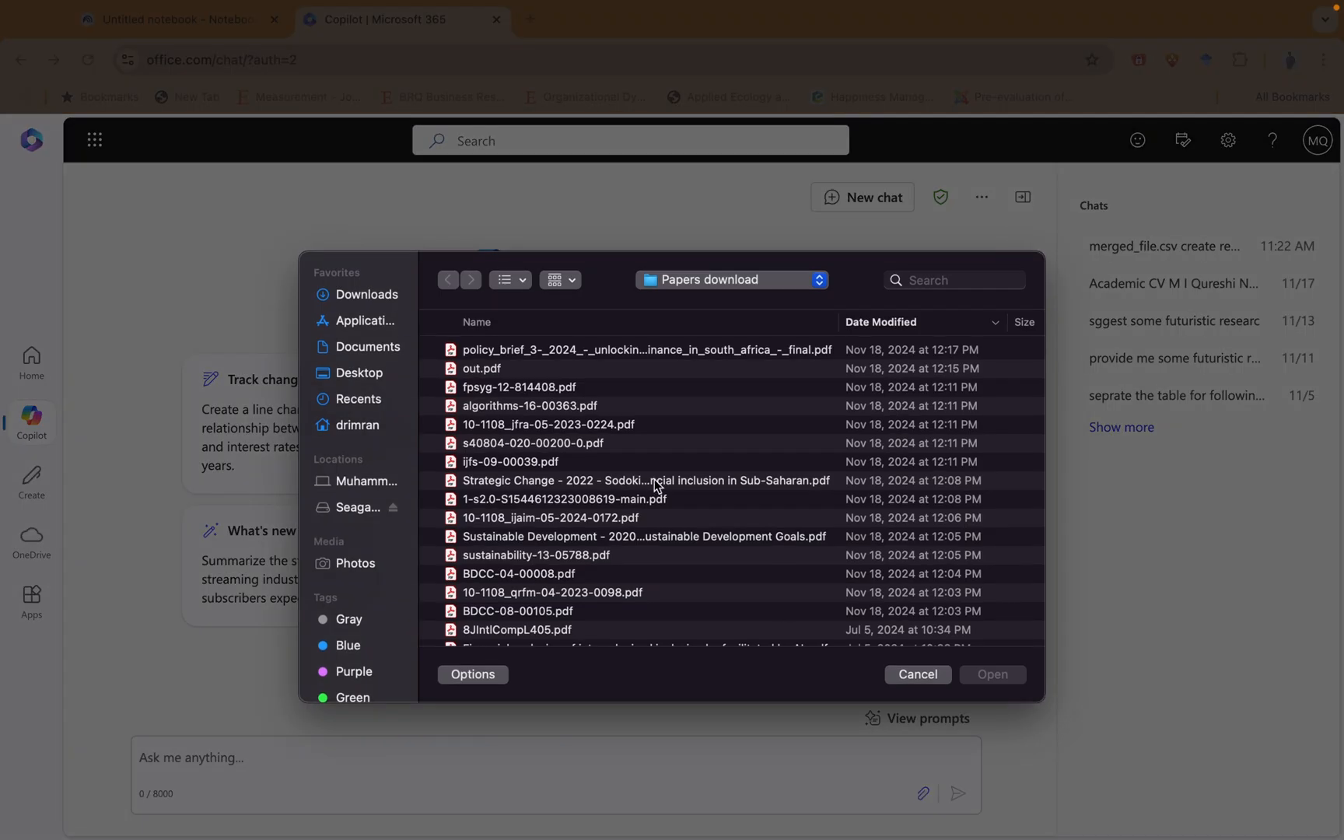
click(448, 280)
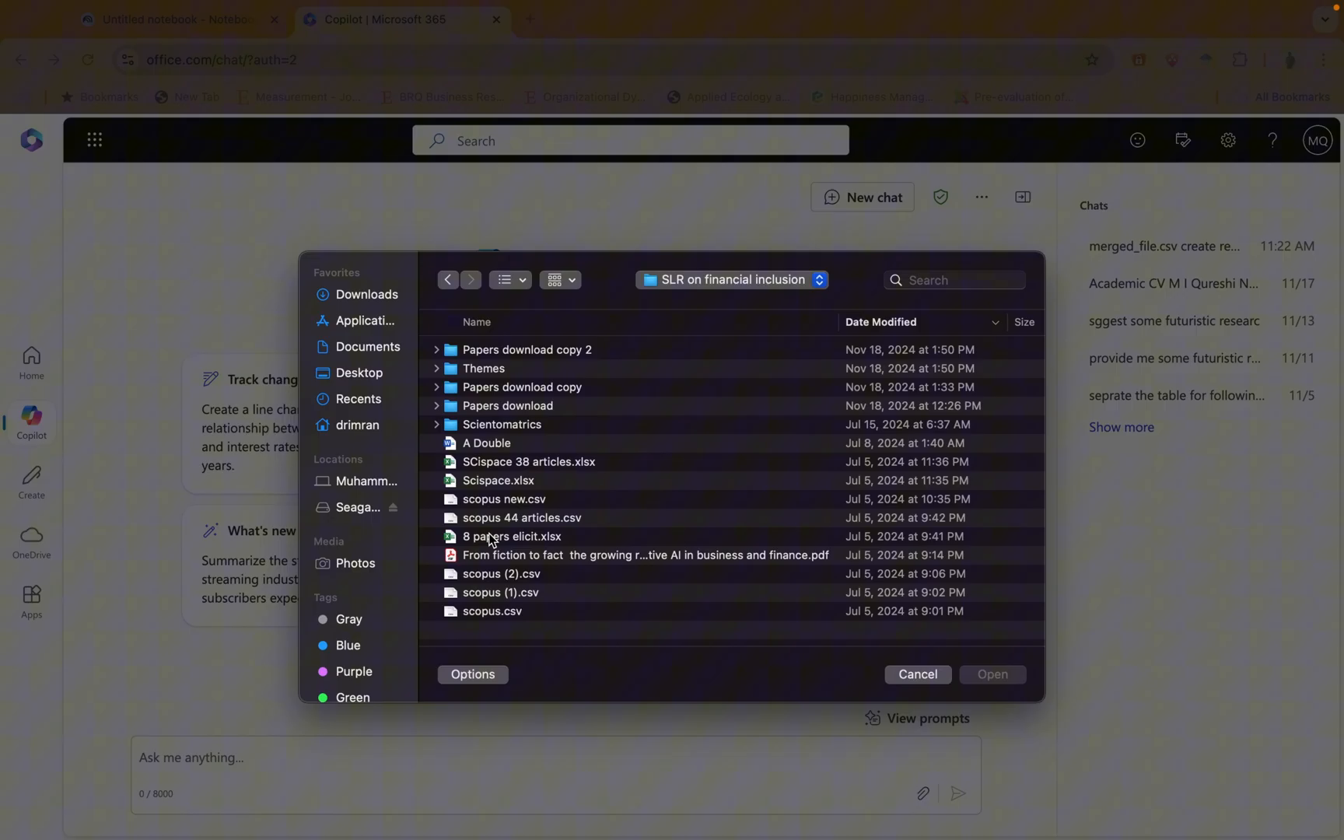
click(501, 593)
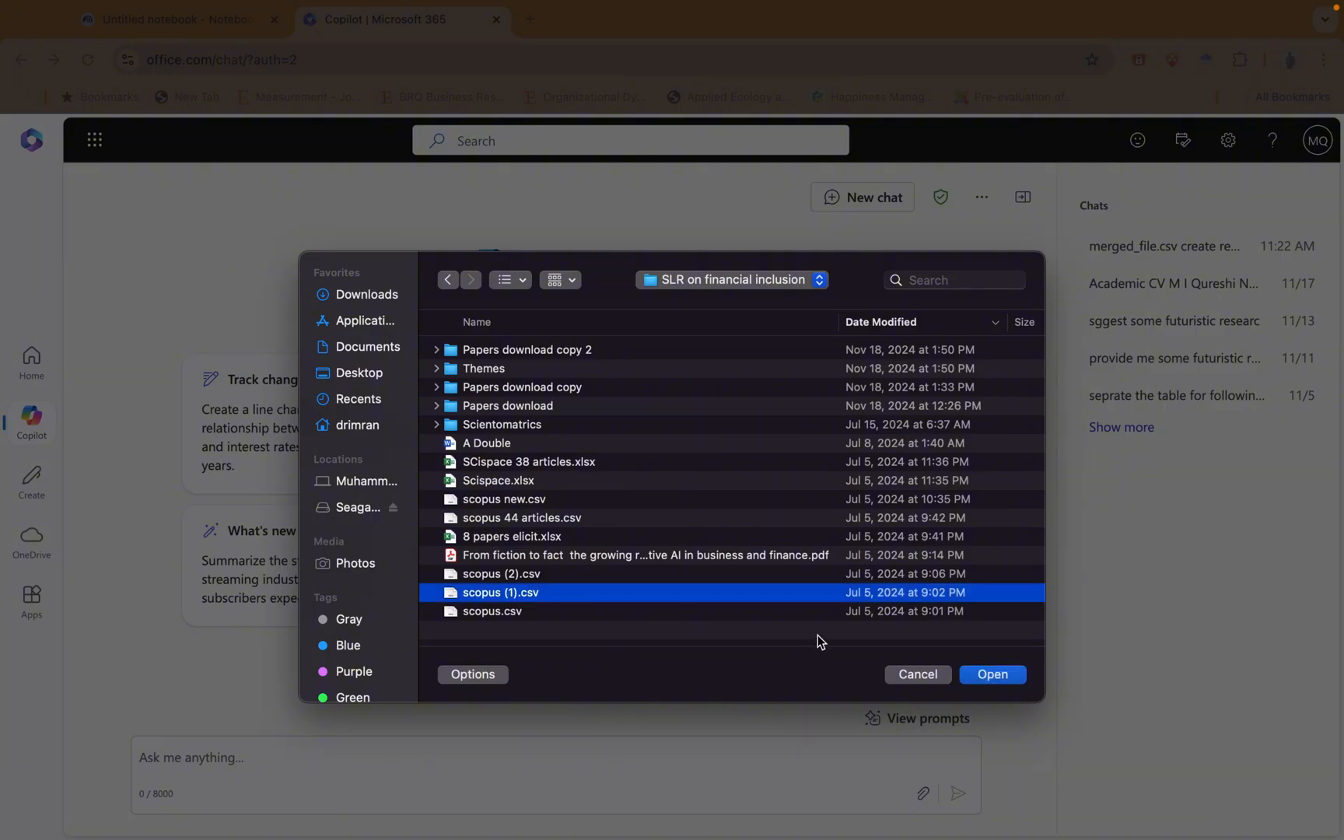
click(493, 612)
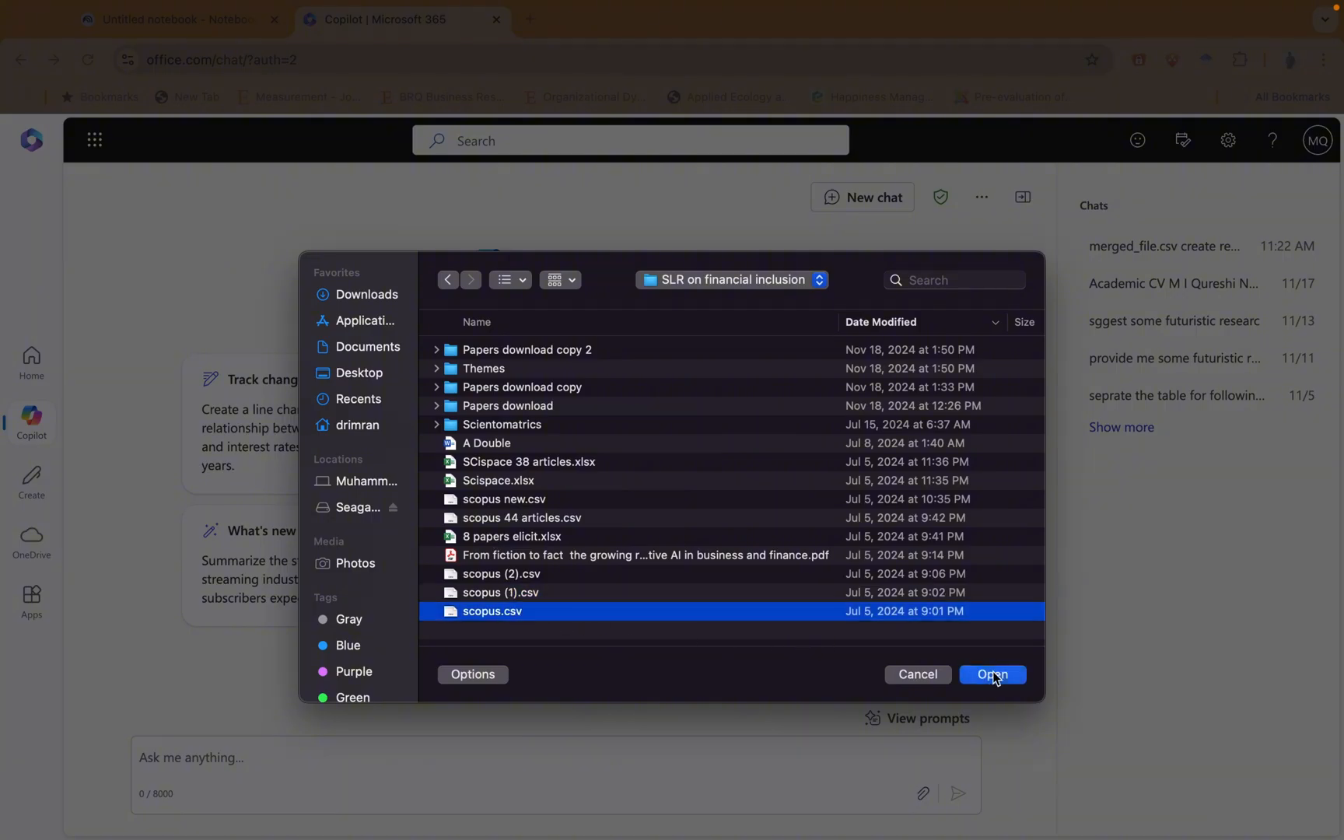
click(993, 674)
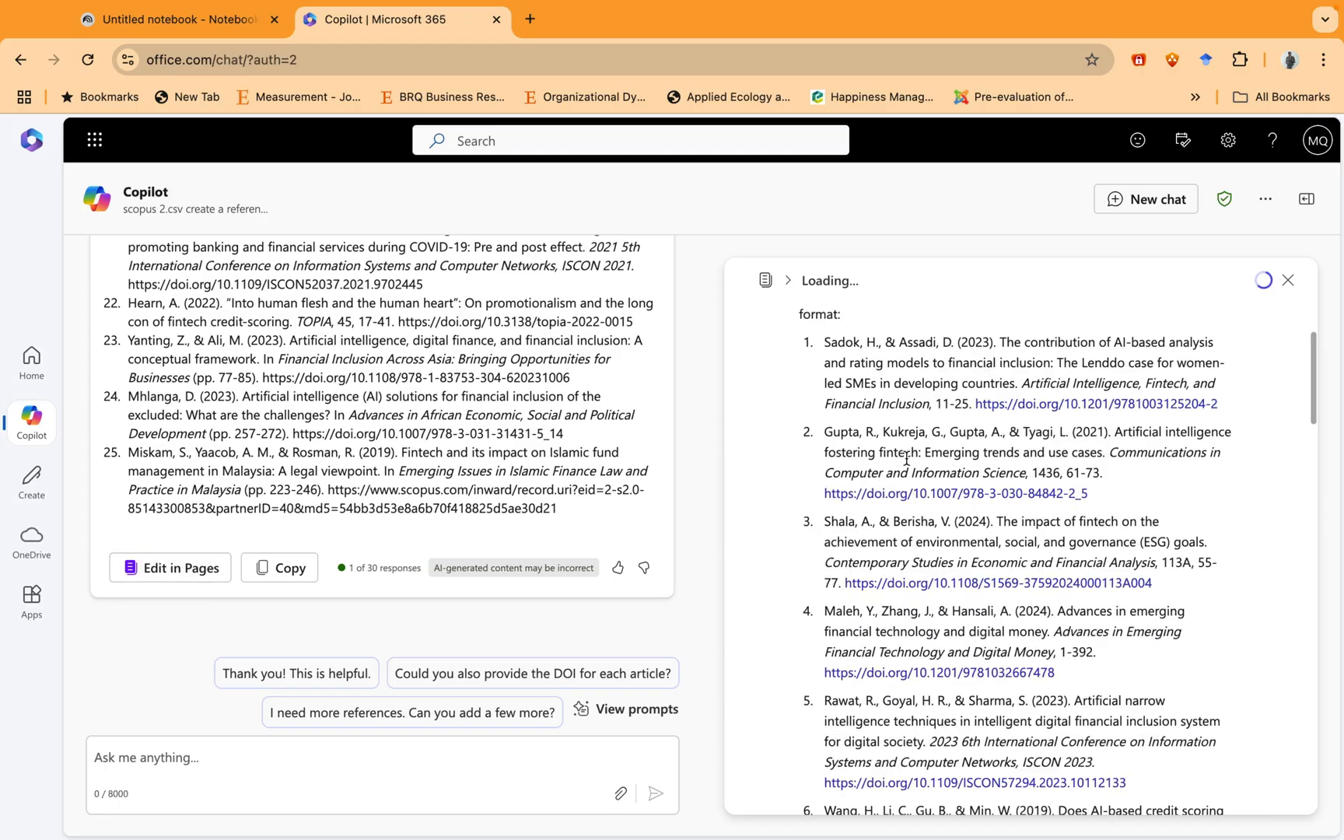
Step: Scroll through the numbered APA references loading in the Pages panel
scroll(down, 3)
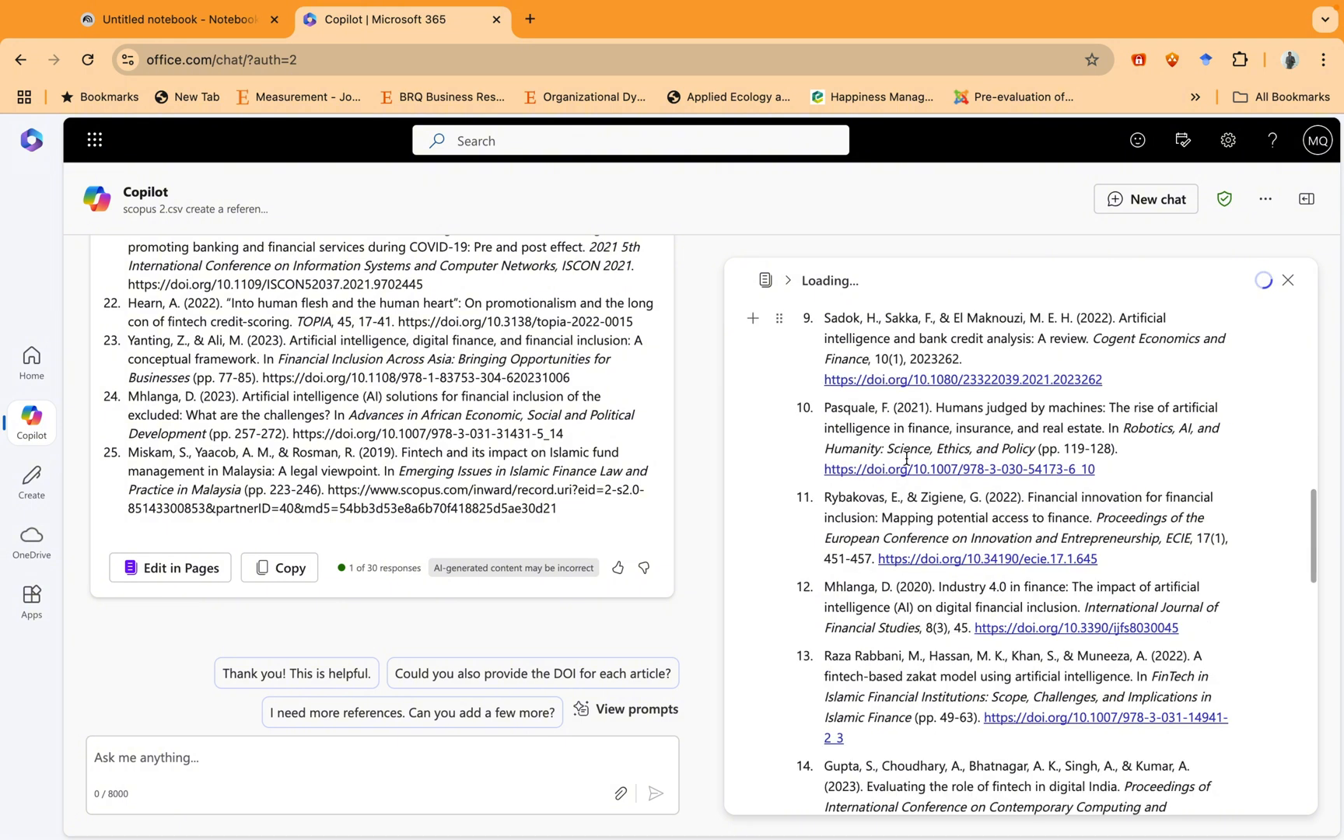
scroll(down, 3)
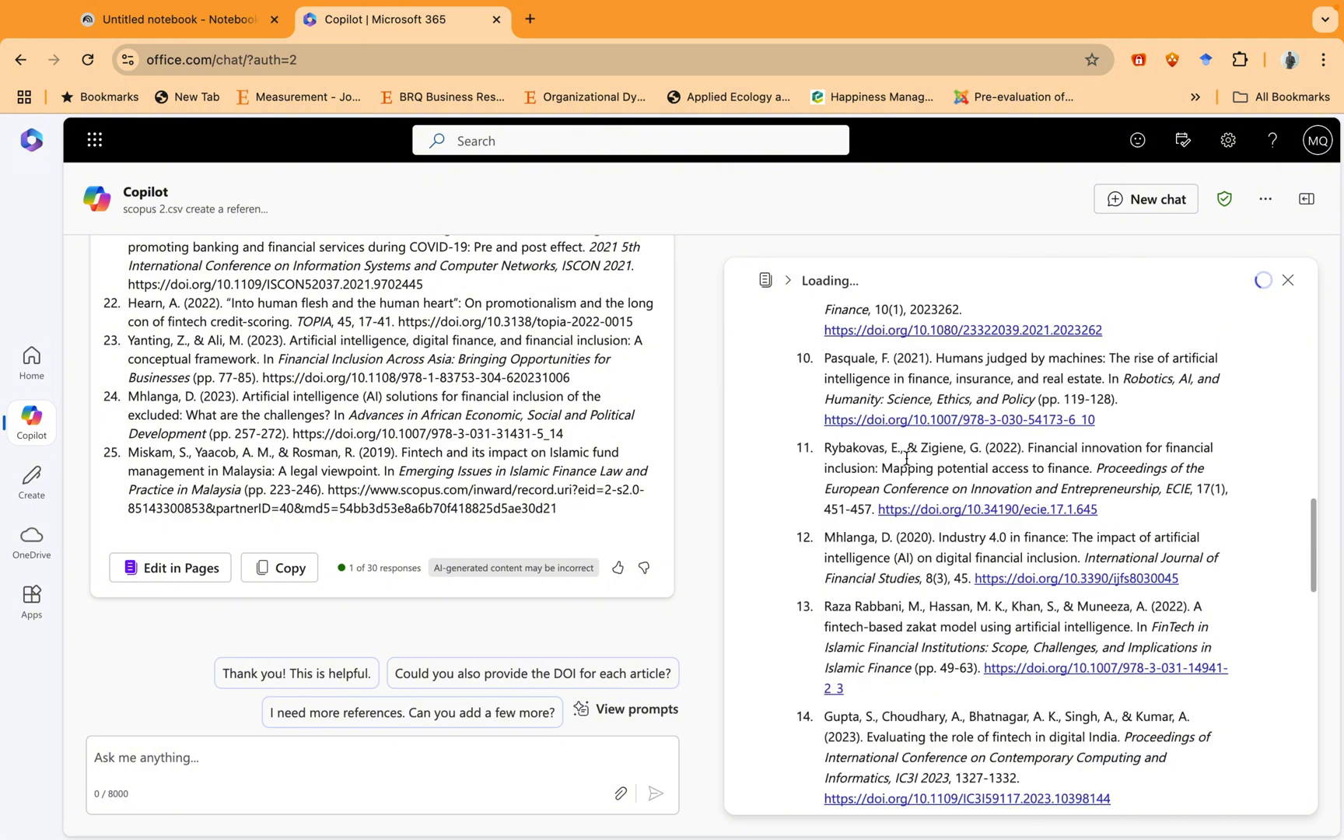
scroll(down, 3)
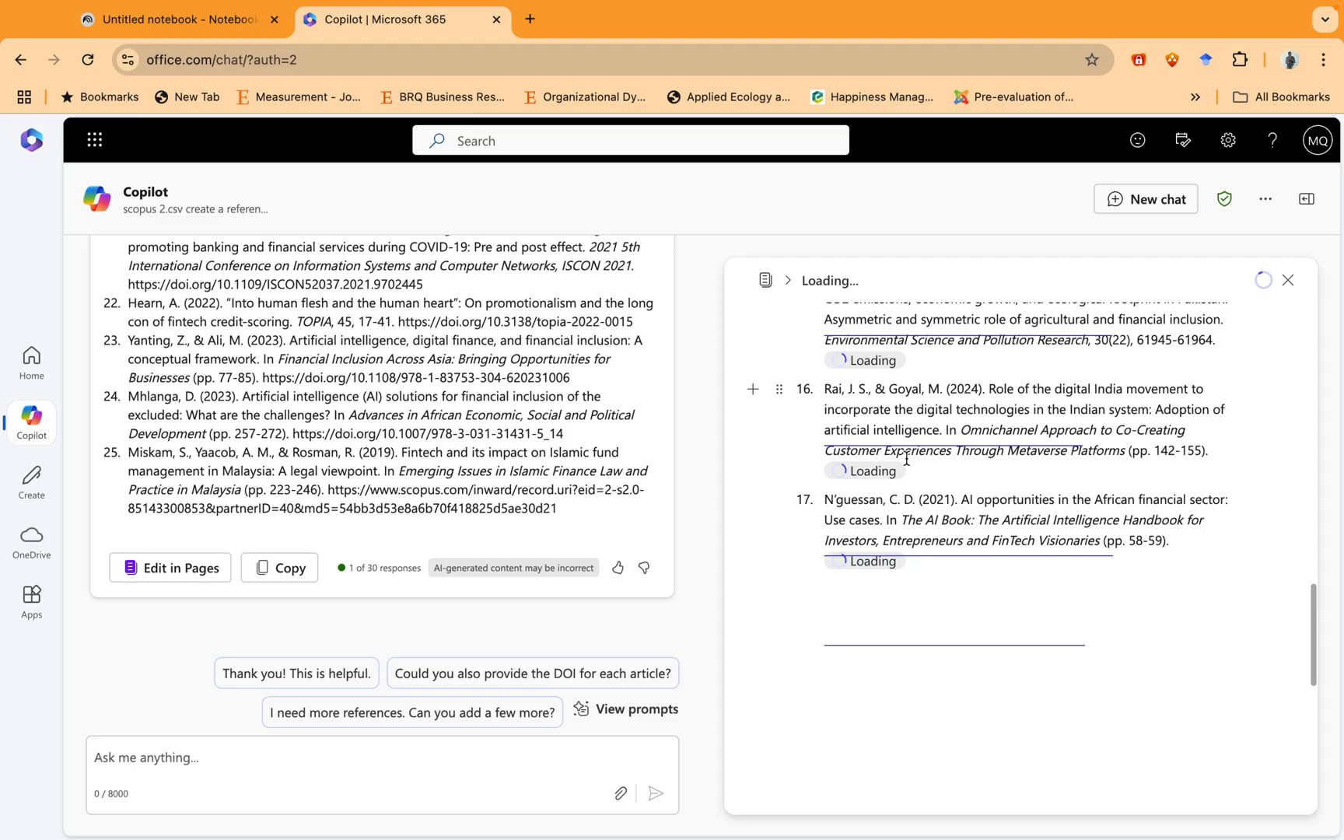